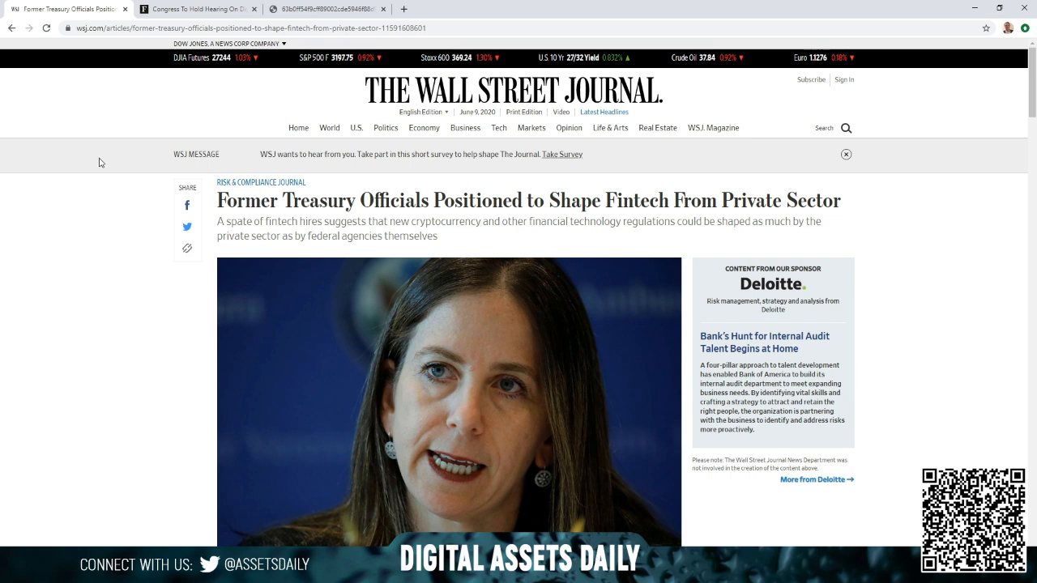
mouse_move(29, 285)
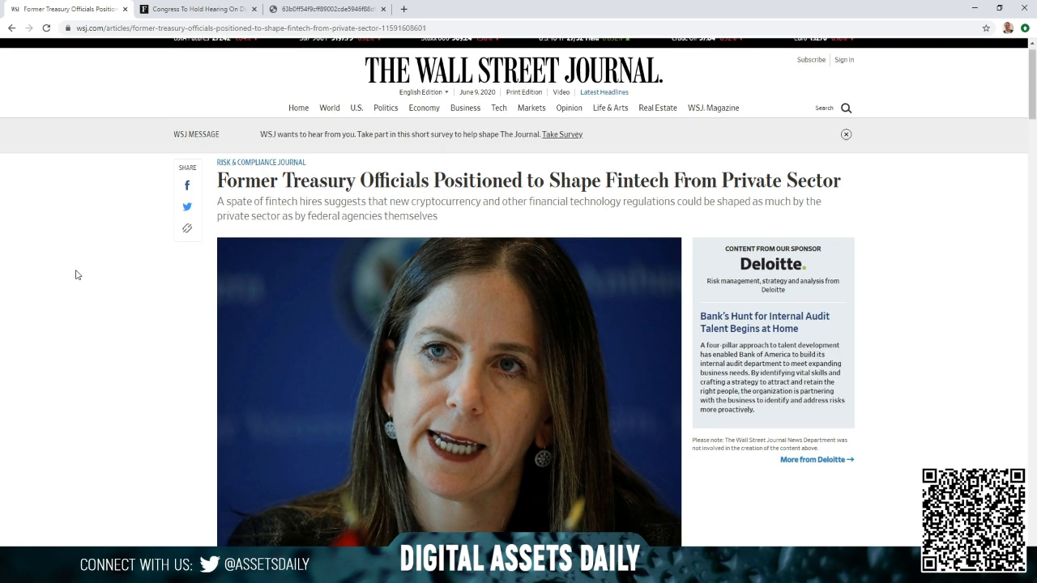
- Scroll past the lead image to the WSJ article's opening paragraphs on former Treasury officials
scroll(down, 3)
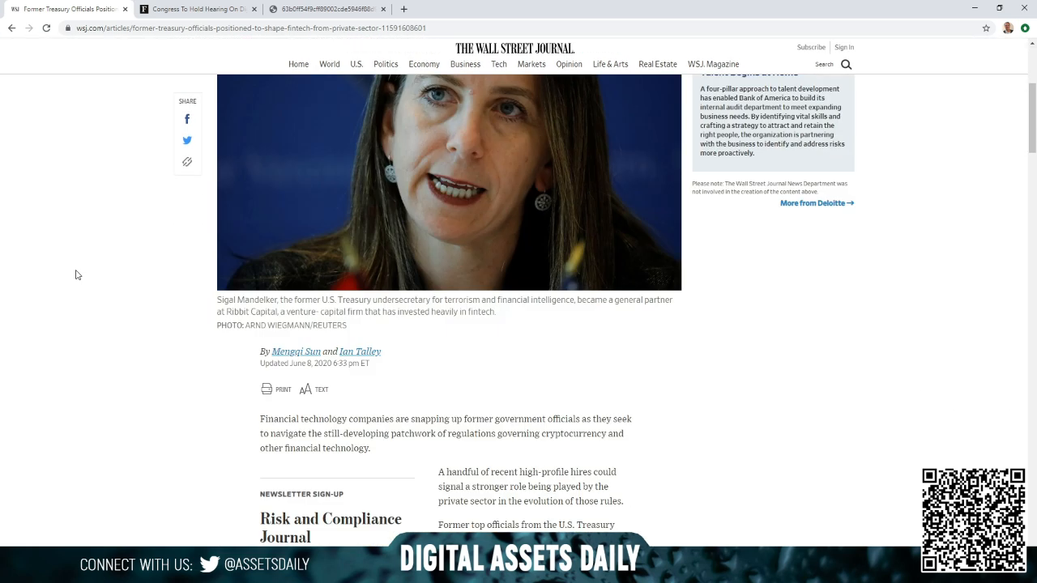
mouse_move(110, 302)
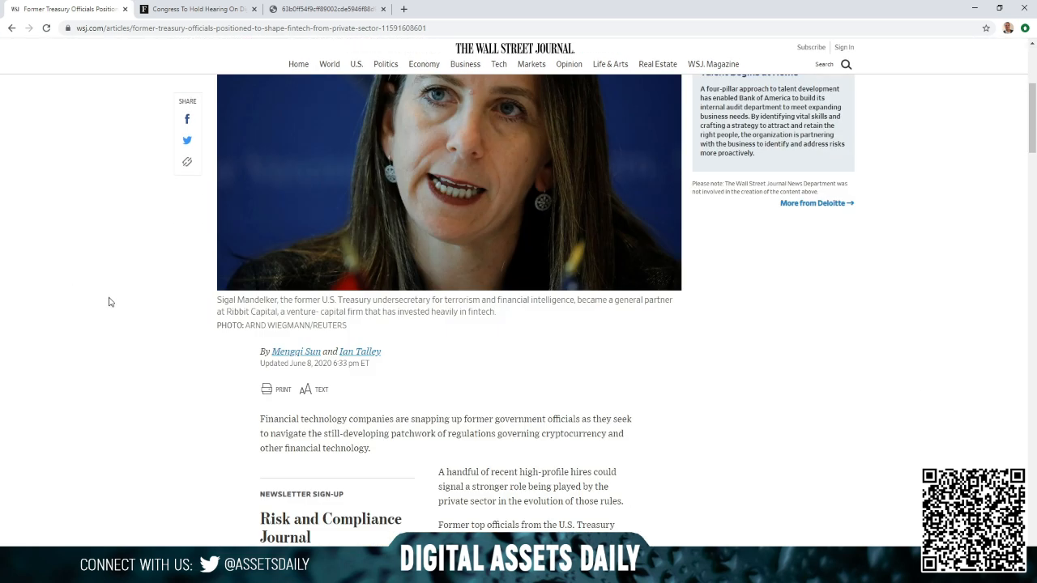
mouse_move(89, 313)
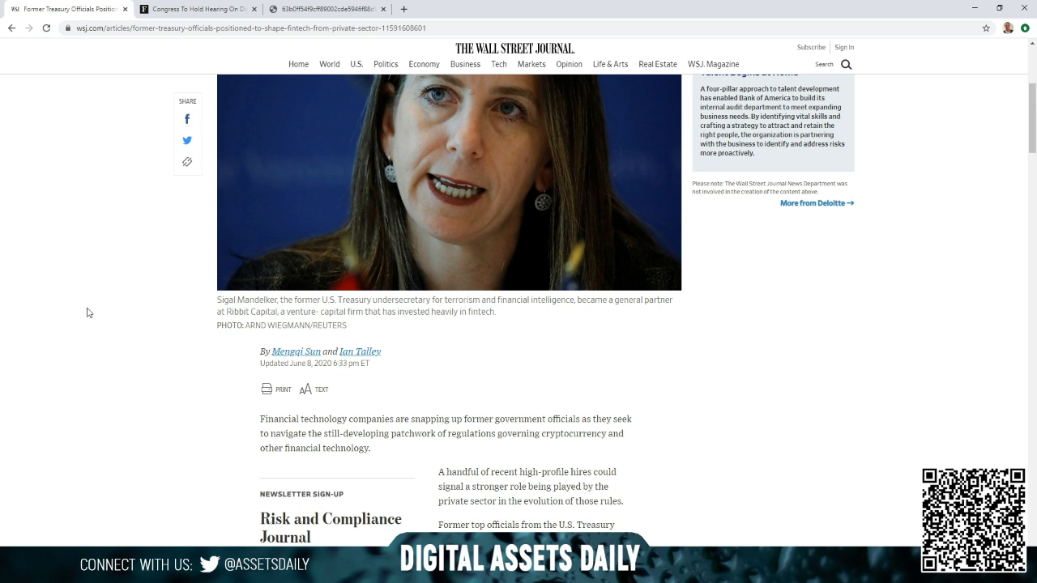
mouse_move(114, 412)
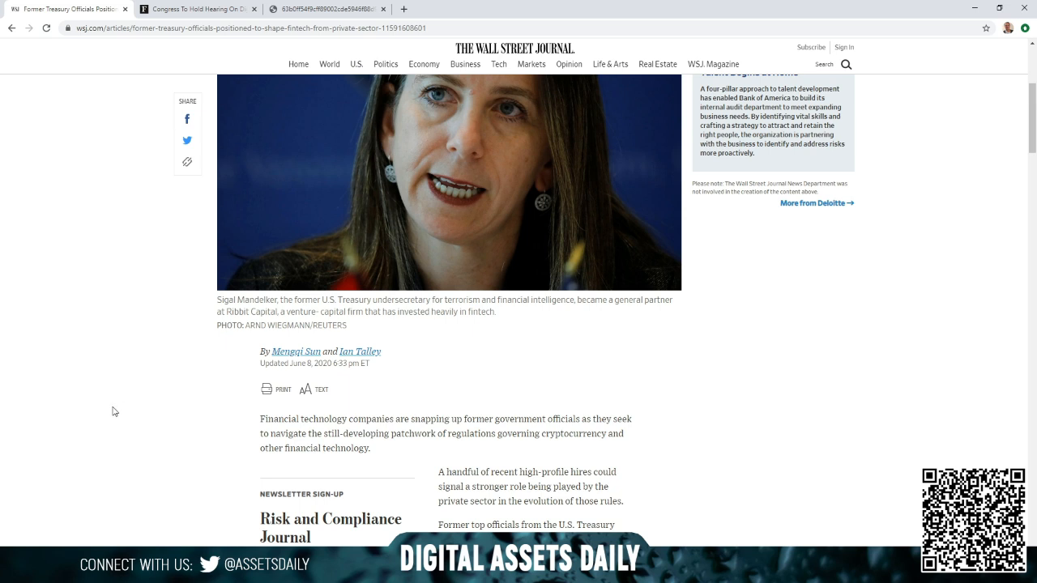
mouse_move(133, 386)
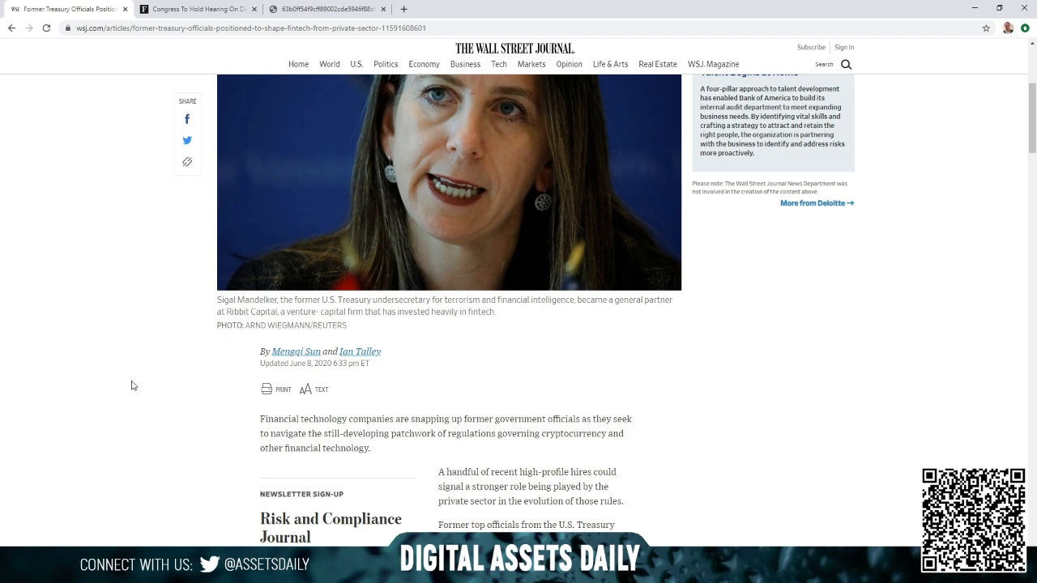
scroll(down, 3)
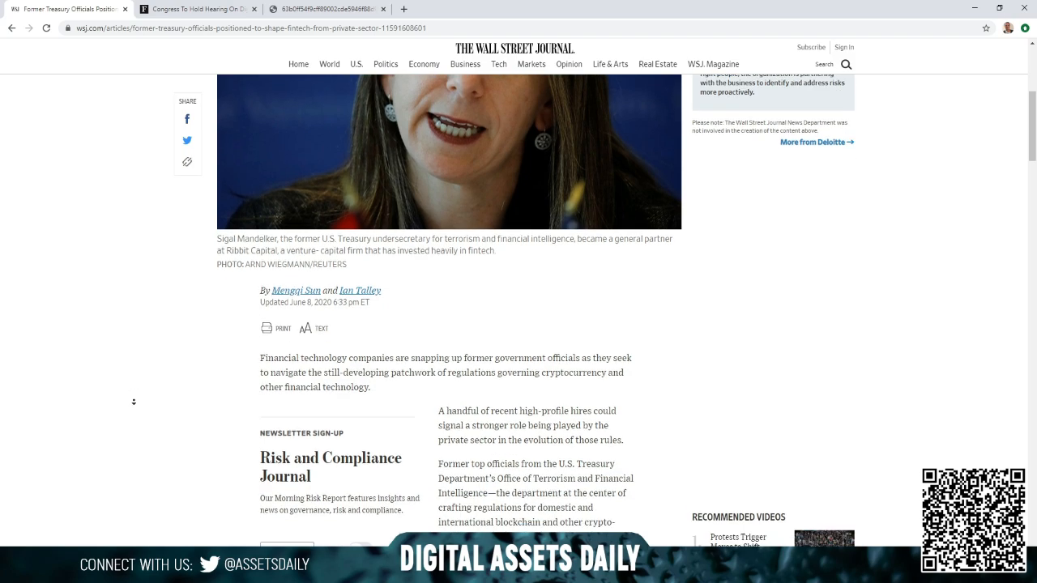
scroll(down, 3)
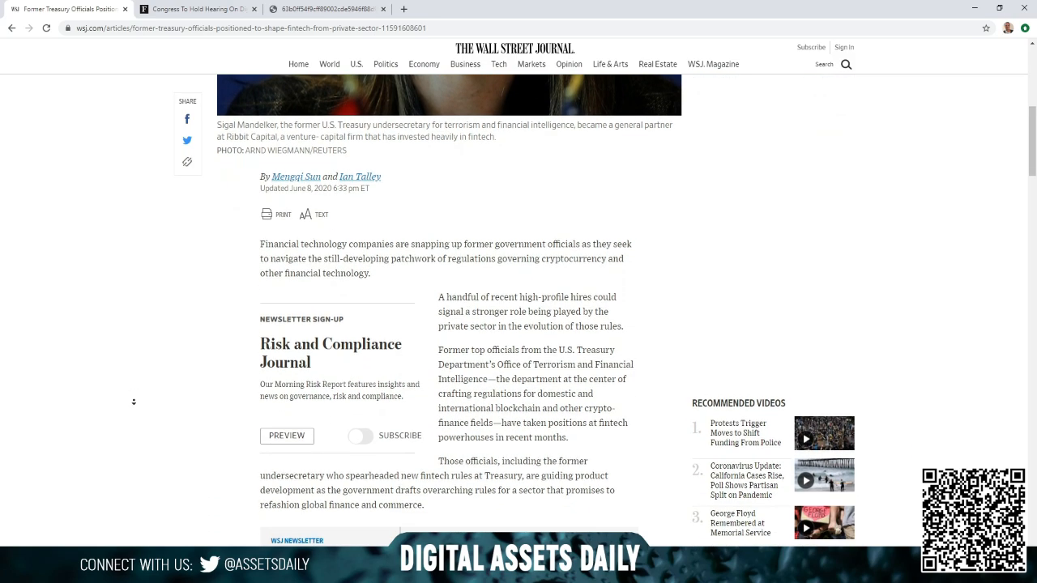
scroll(down, 3)
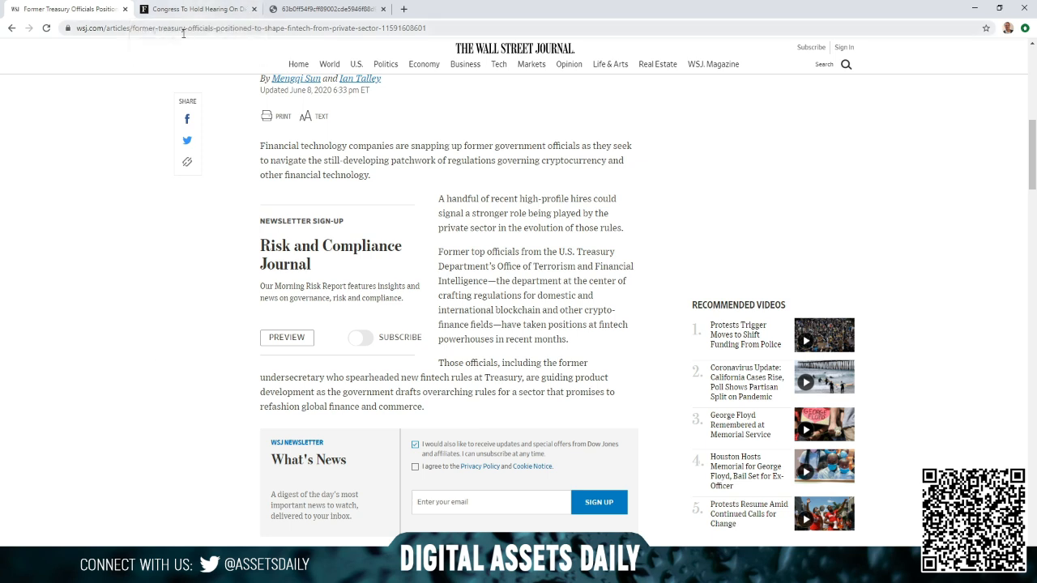
mouse_move(243, 113)
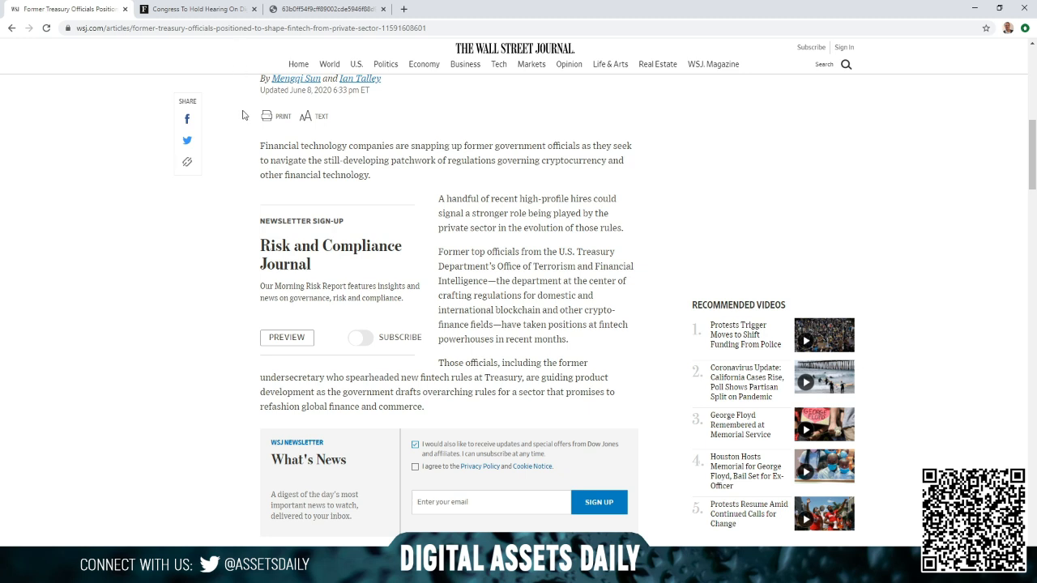
mouse_move(227, 66)
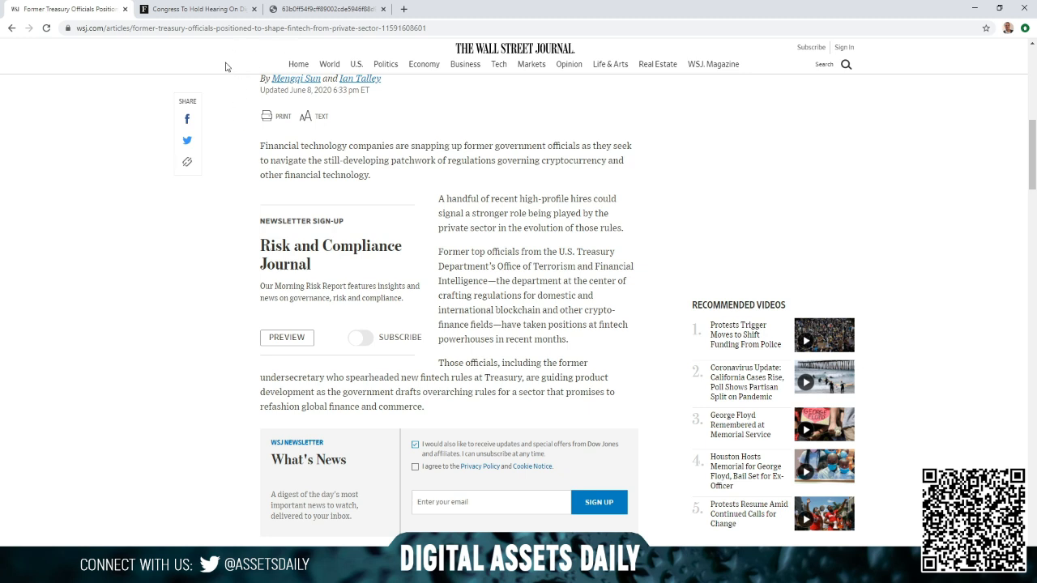
- Switch to the Forbes tab on the Congress hearing about digital dollar stimulus options
click(198, 10)
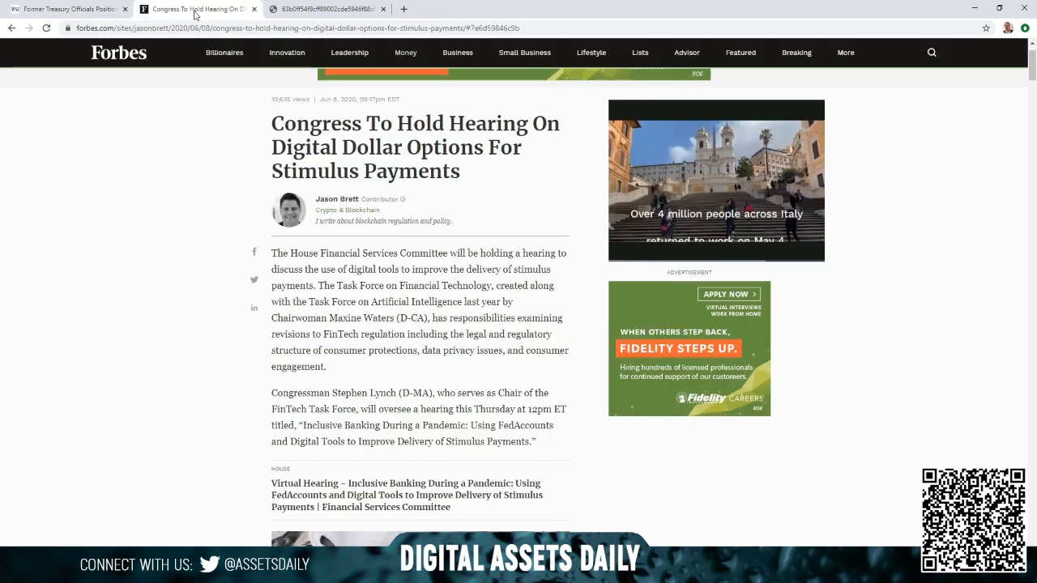
mouse_move(172, 184)
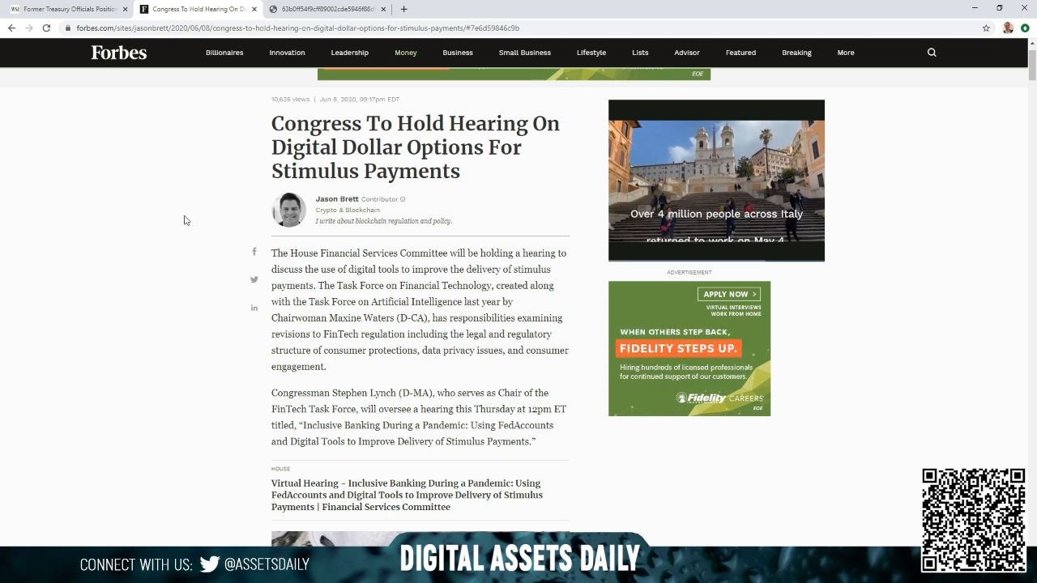
mouse_move(172, 211)
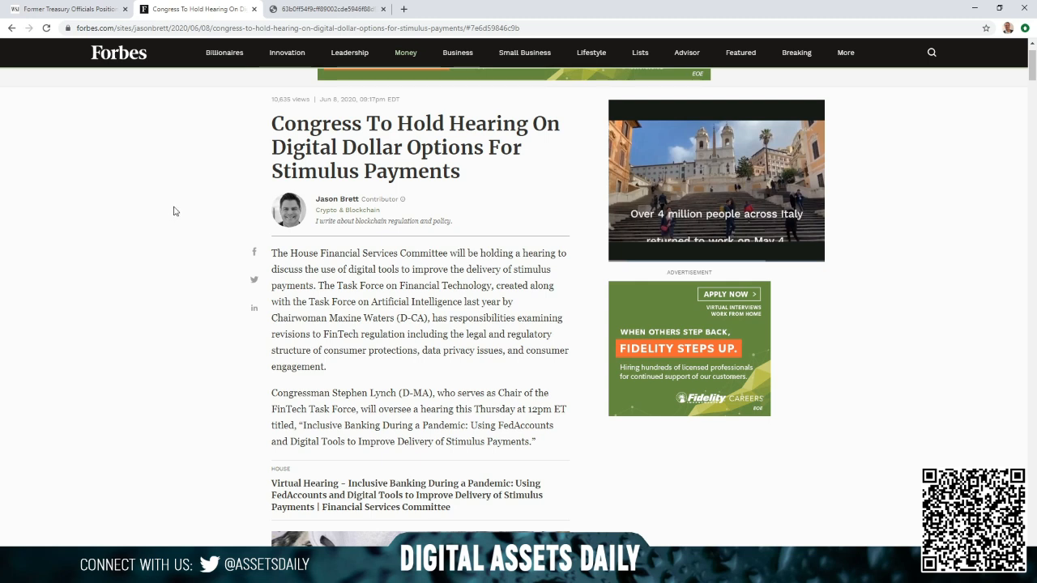
mouse_move(201, 204)
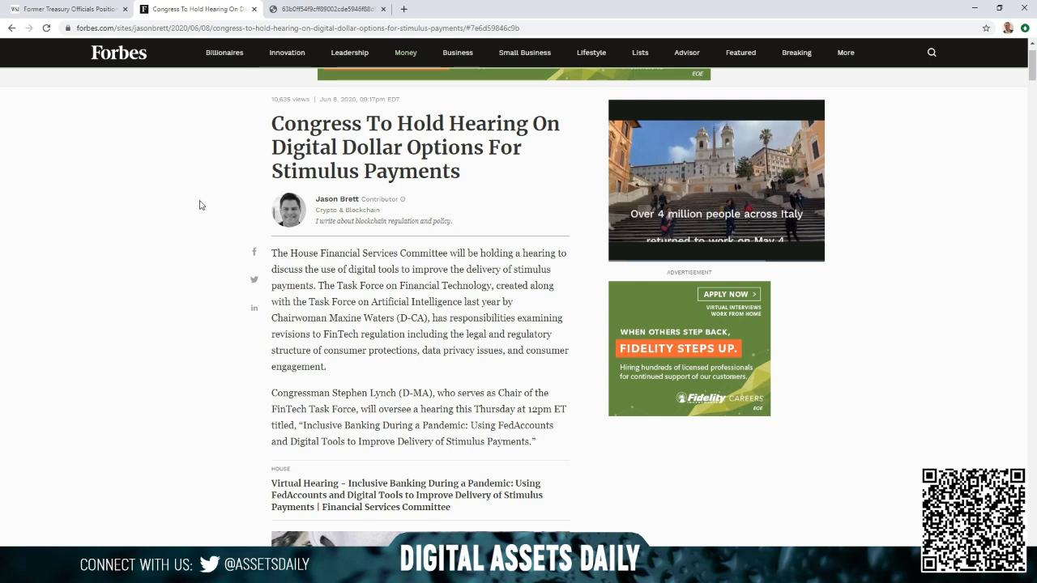
mouse_move(172, 236)
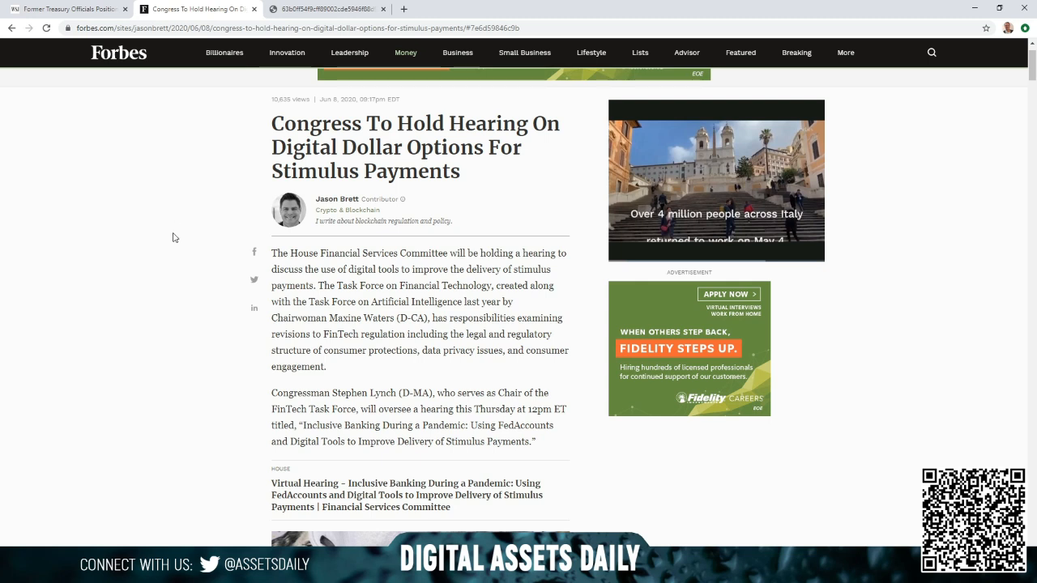
mouse_move(136, 261)
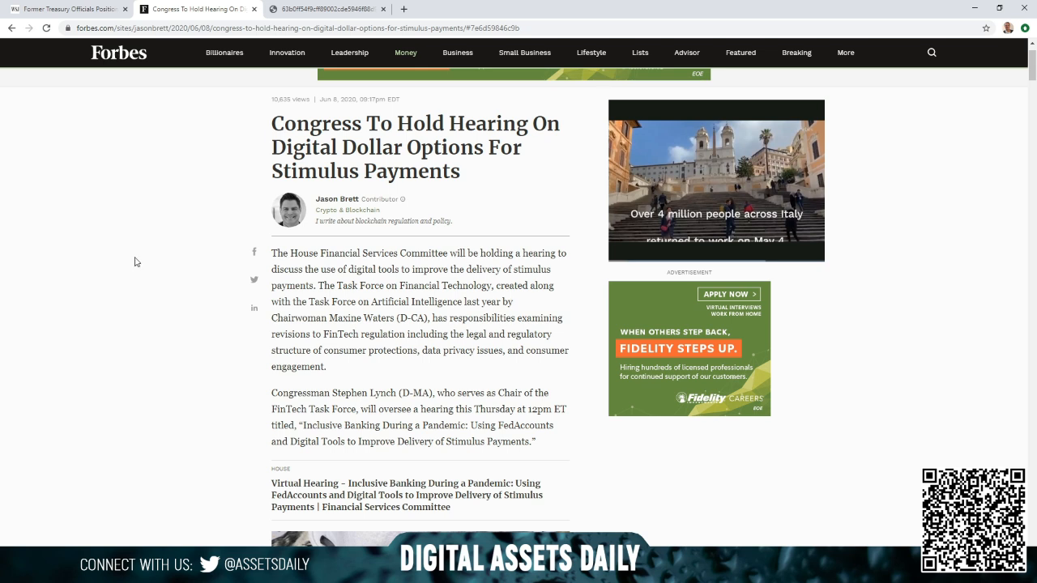
mouse_move(125, 282)
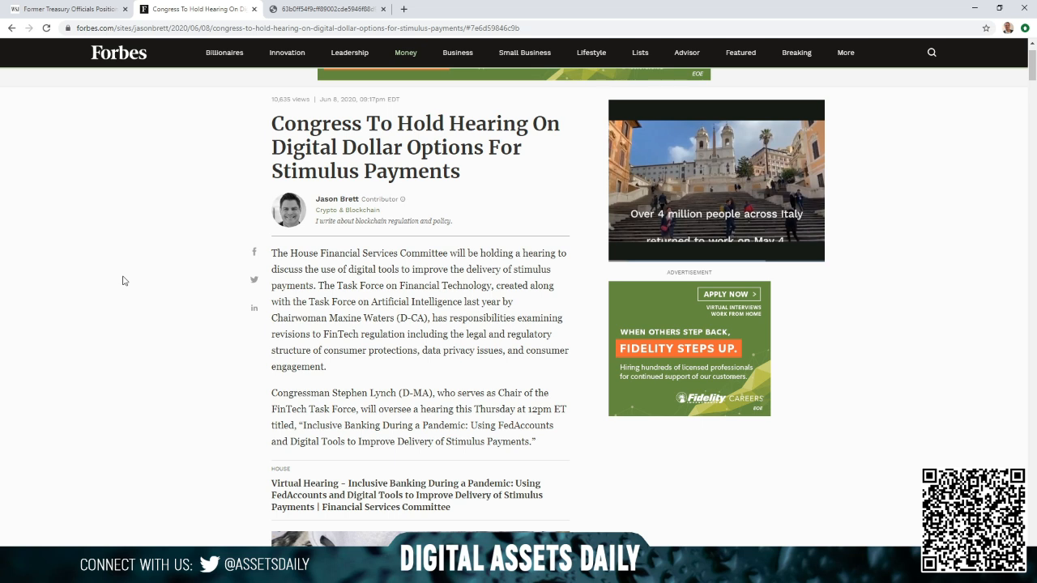
mouse_move(136, 272)
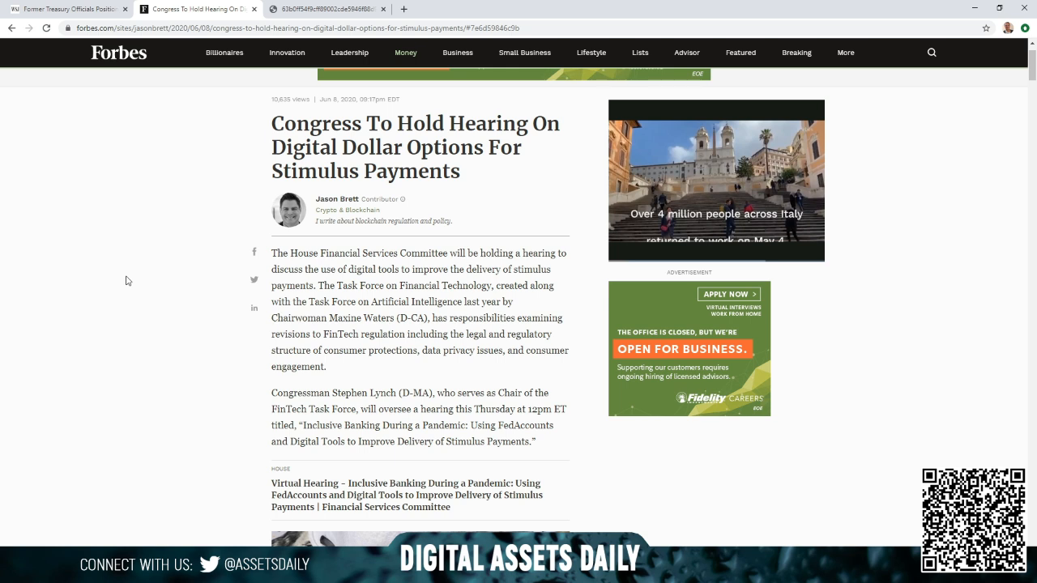
mouse_move(162, 343)
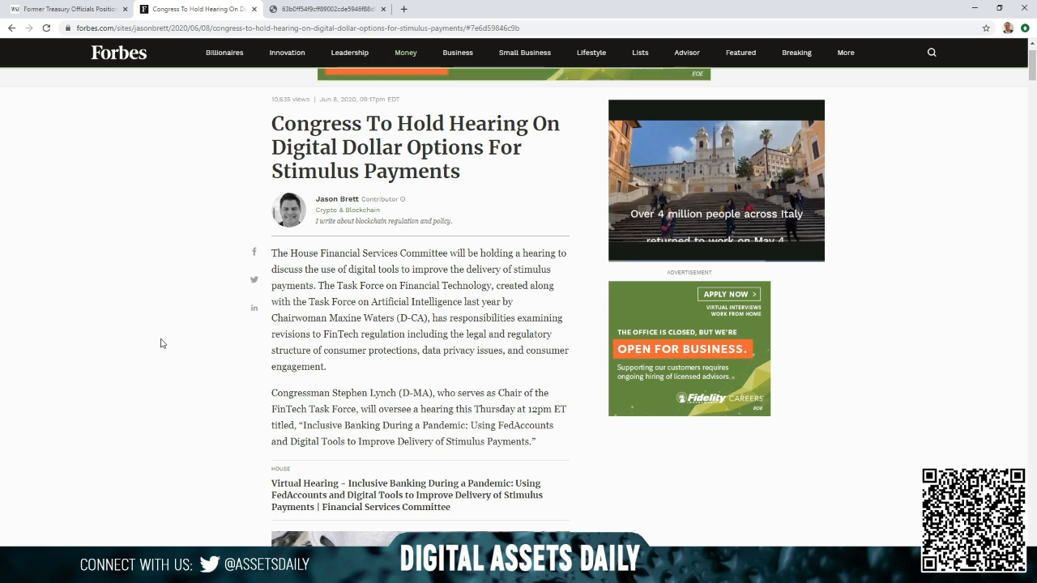
mouse_move(160, 340)
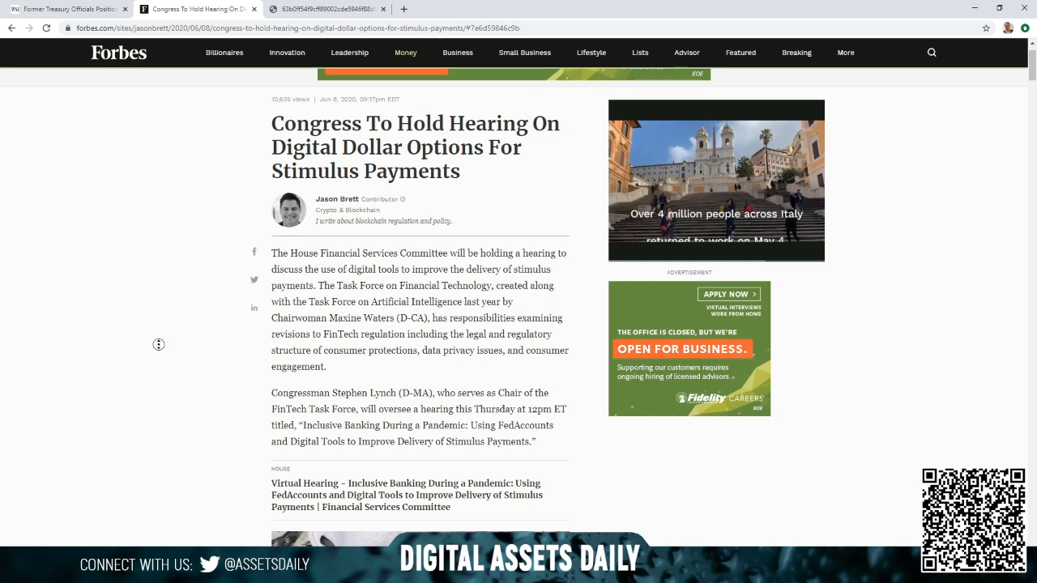
- Scroll to the passage defining FedAccounts and the digital dollar wallet from H.R. 6321
scroll(down, 3)
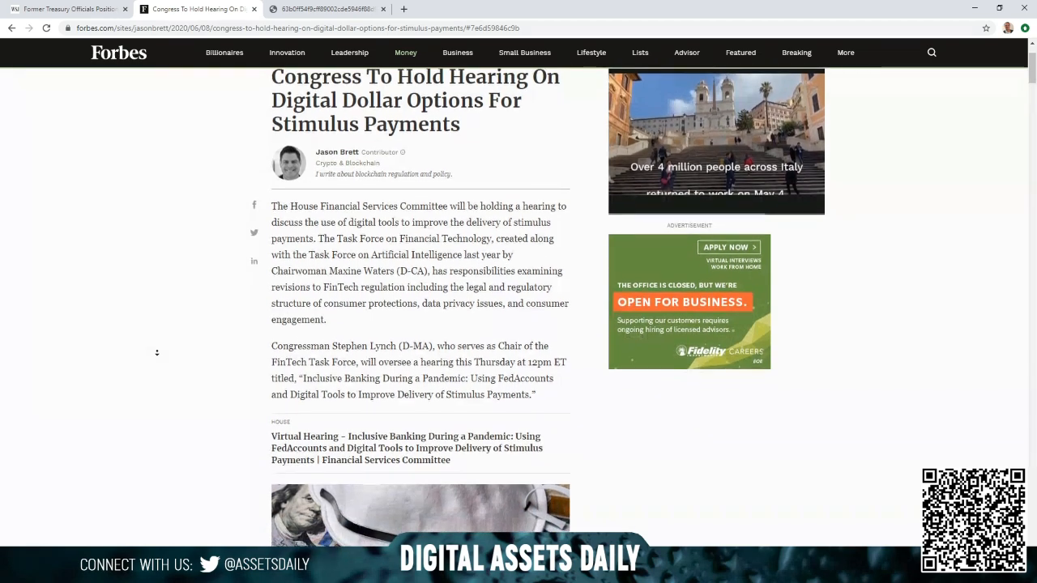
scroll(down, 3)
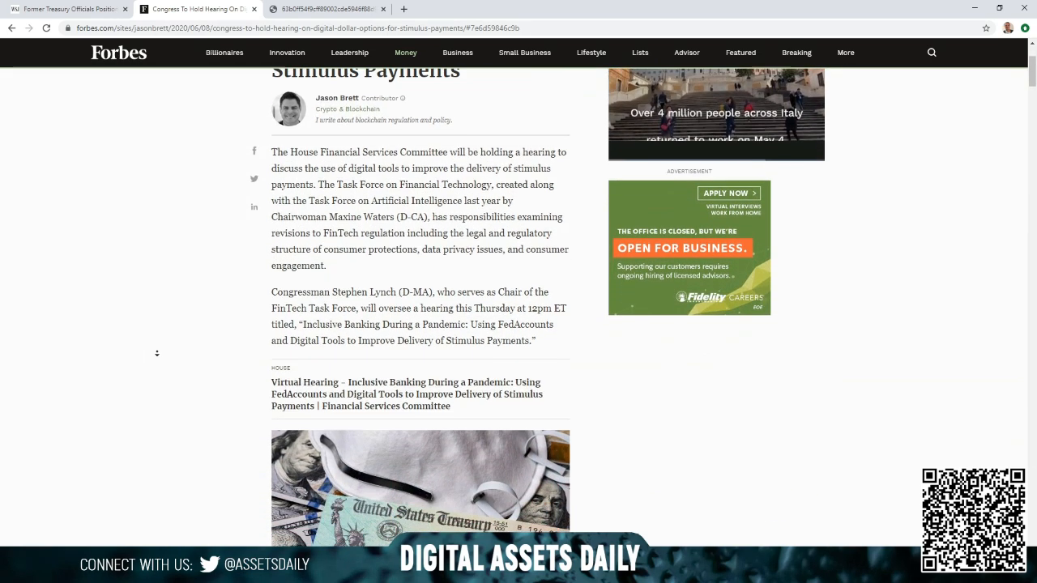
scroll(down, 3)
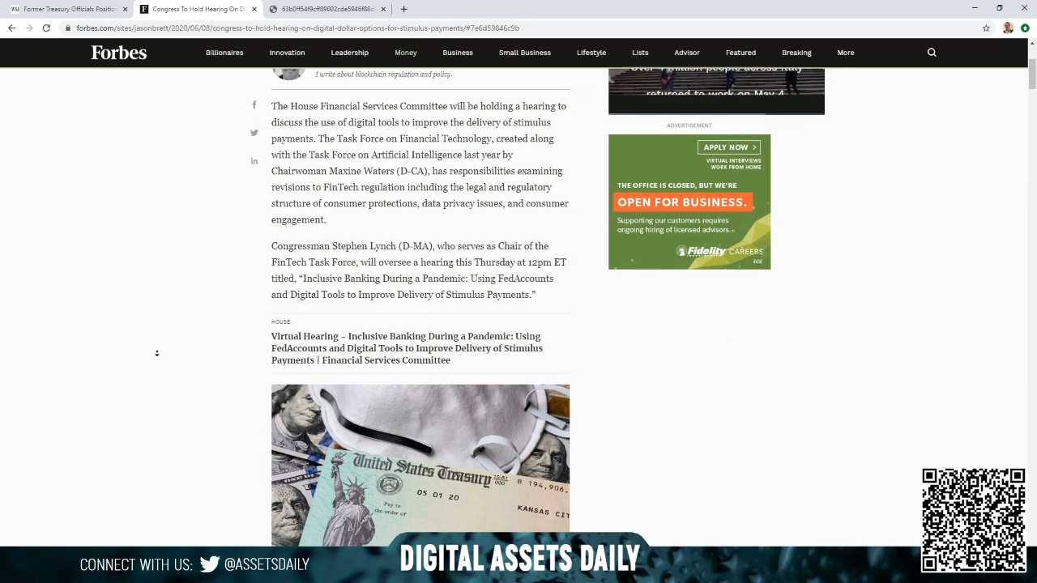
scroll(down, 3)
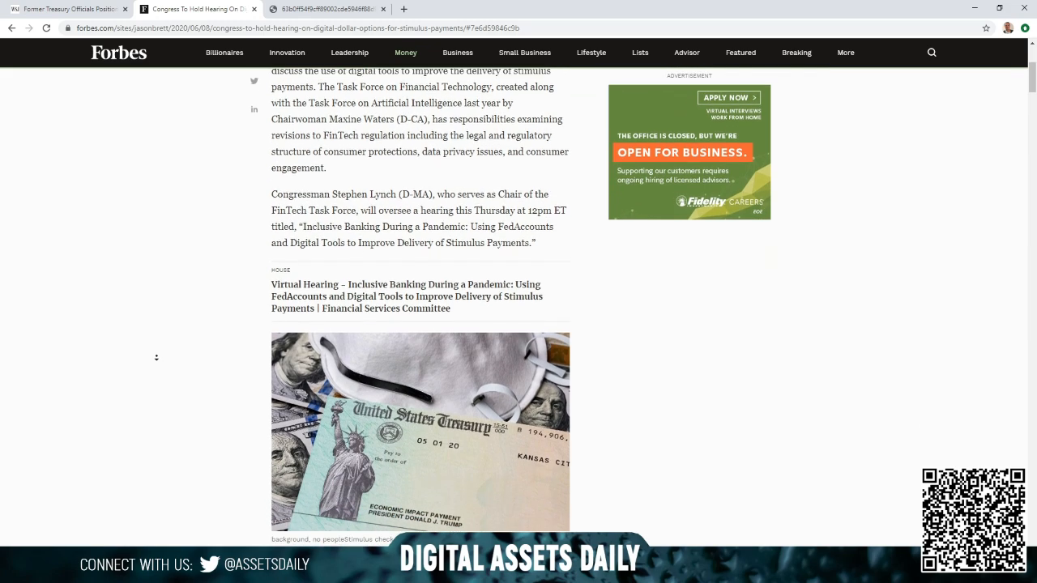
scroll(down, 3)
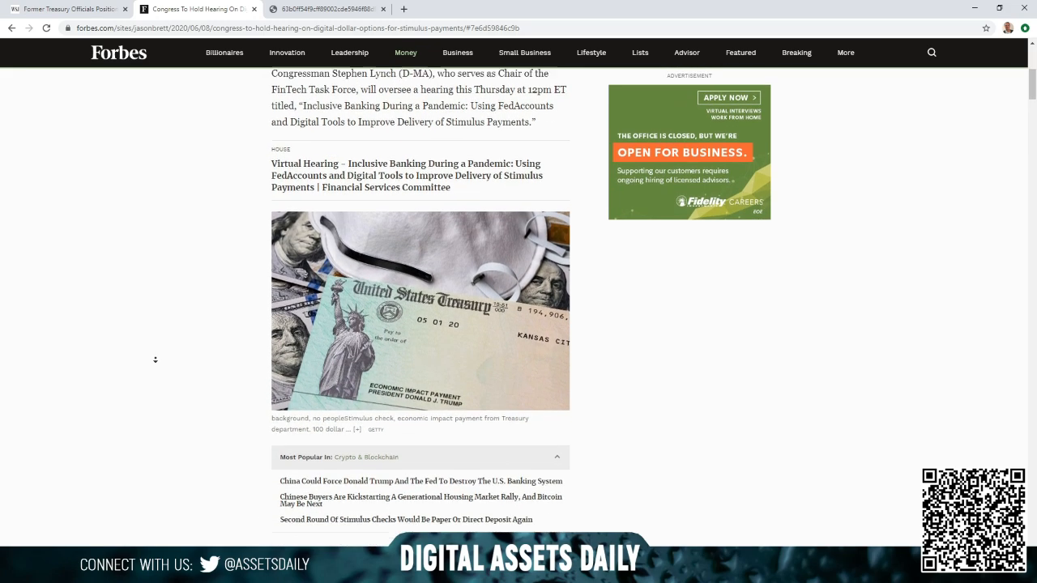
scroll(down, 3)
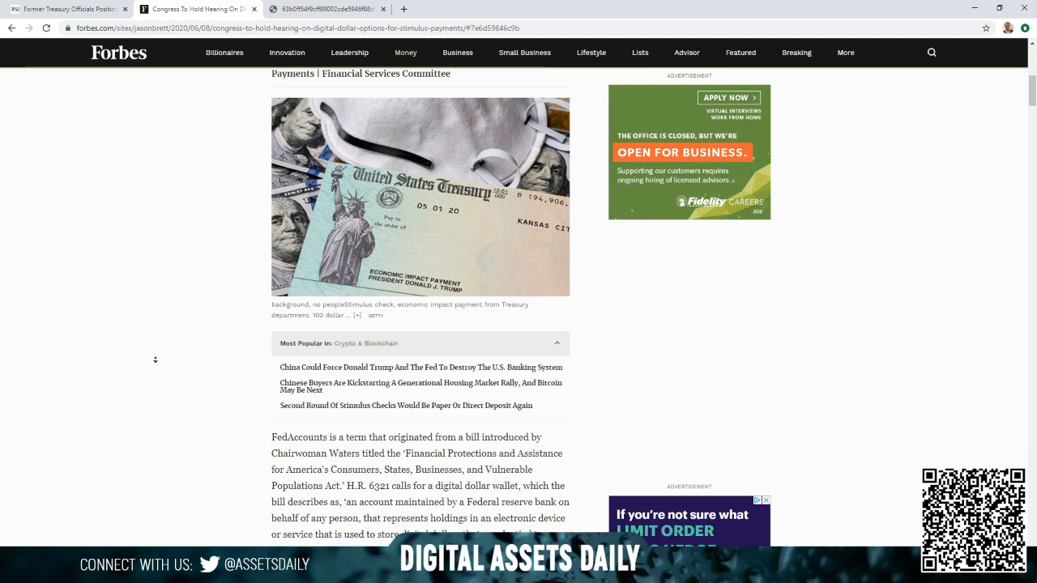
scroll(down, 3)
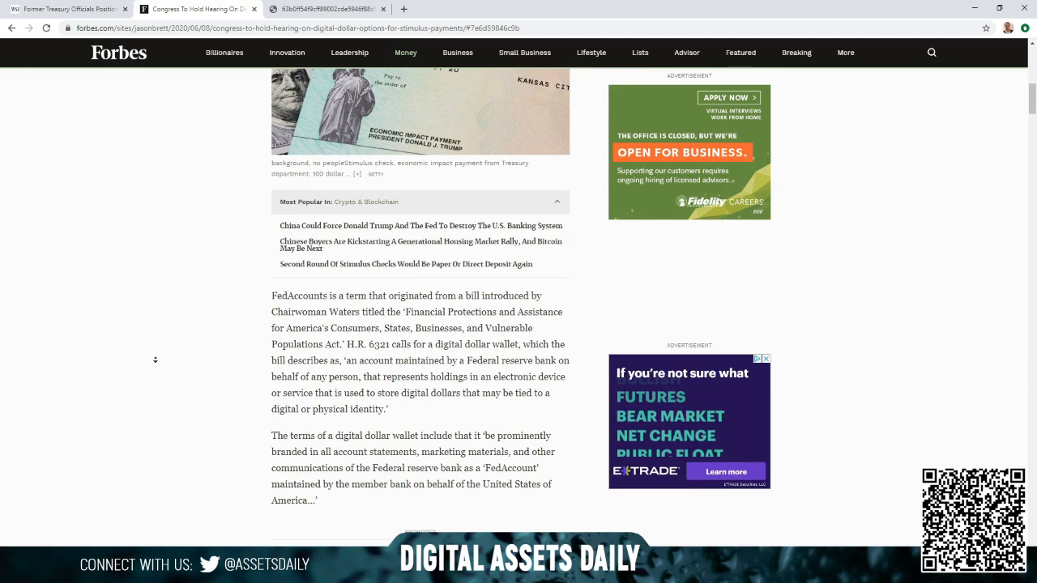
scroll(down, 3)
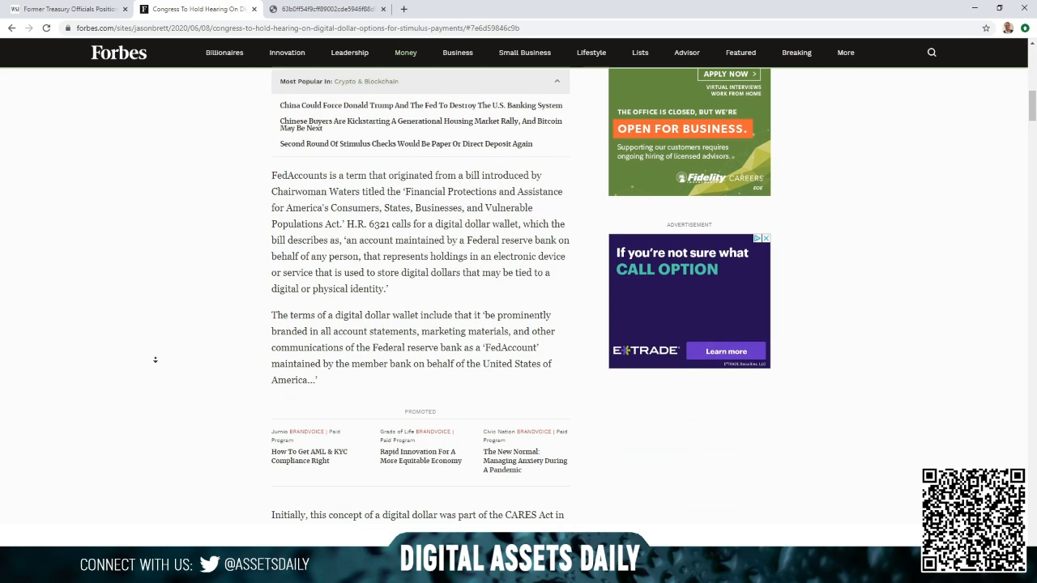
scroll(down, 3)
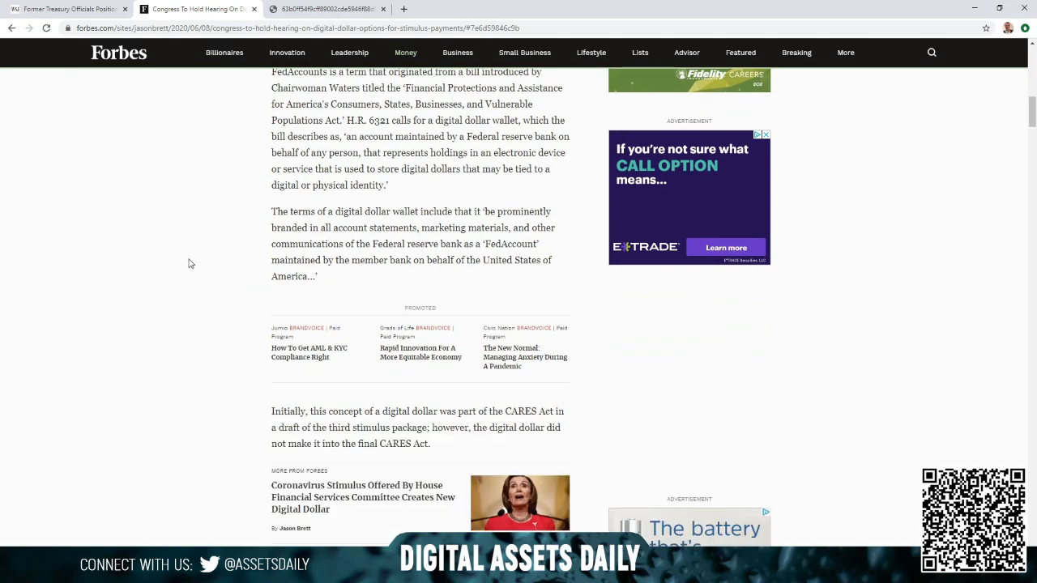
scroll(up, 3)
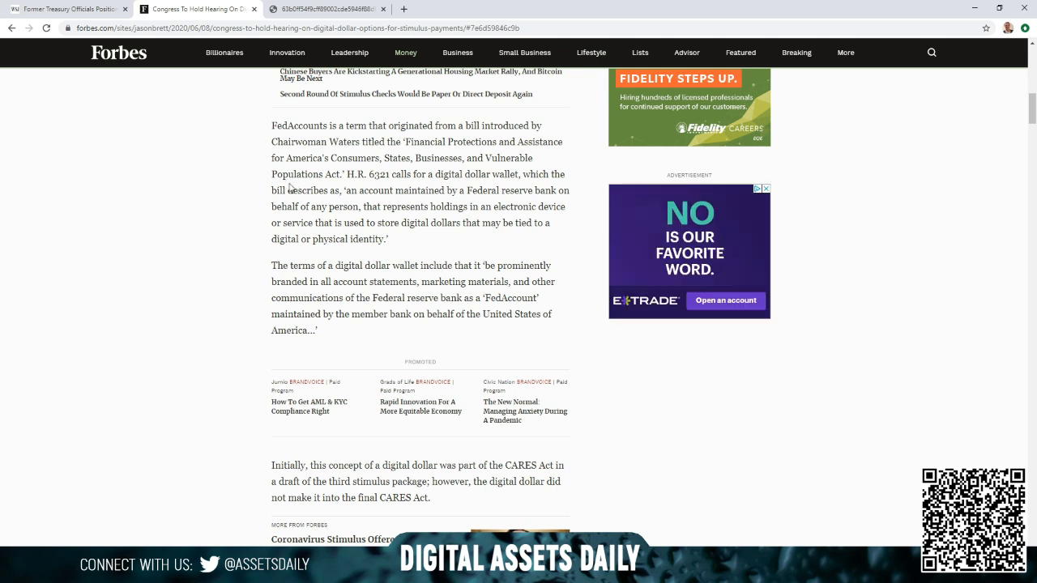
mouse_move(238, 188)
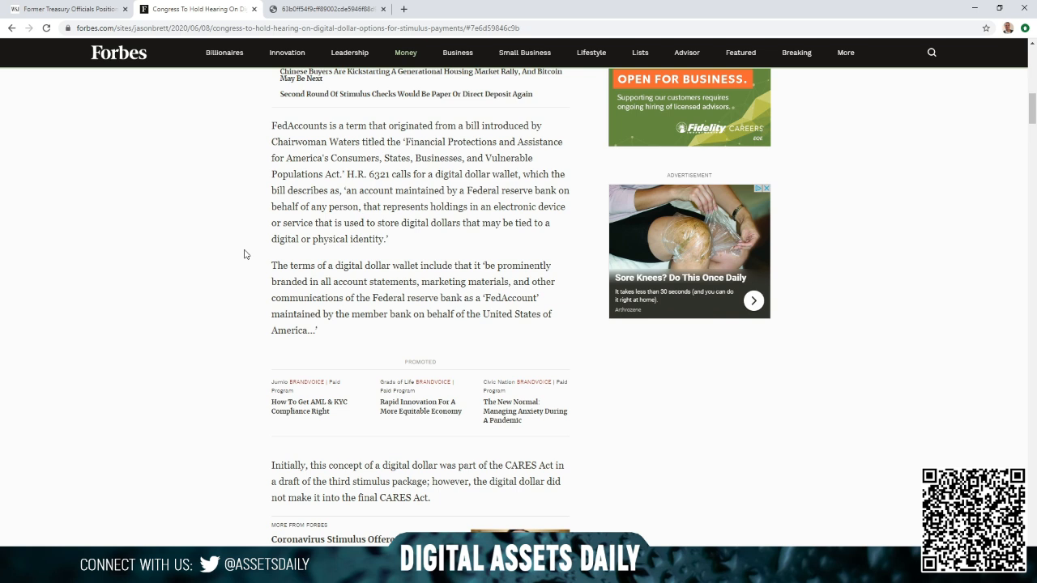
mouse_move(159, 295)
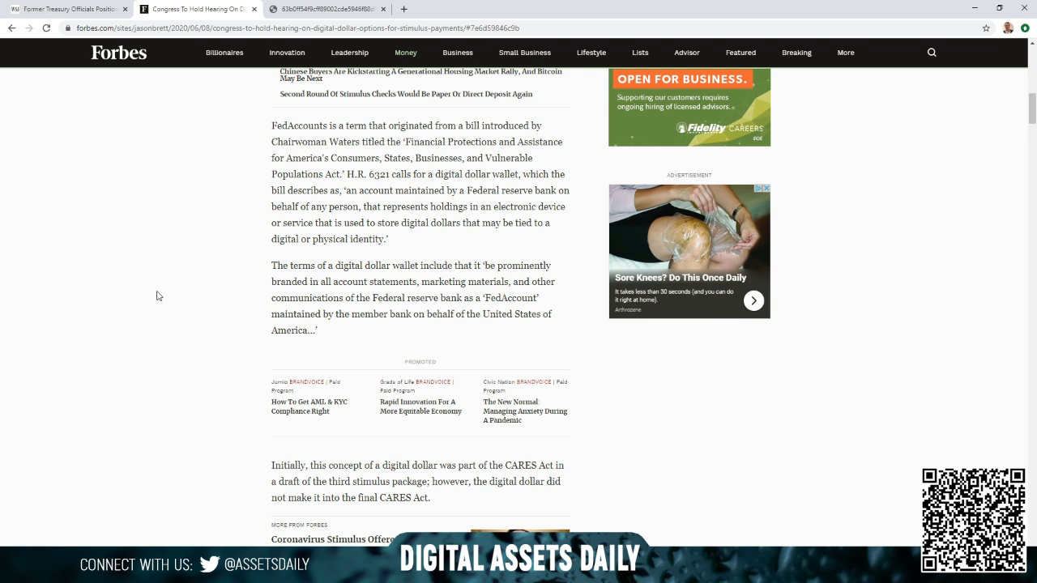
mouse_move(186, 324)
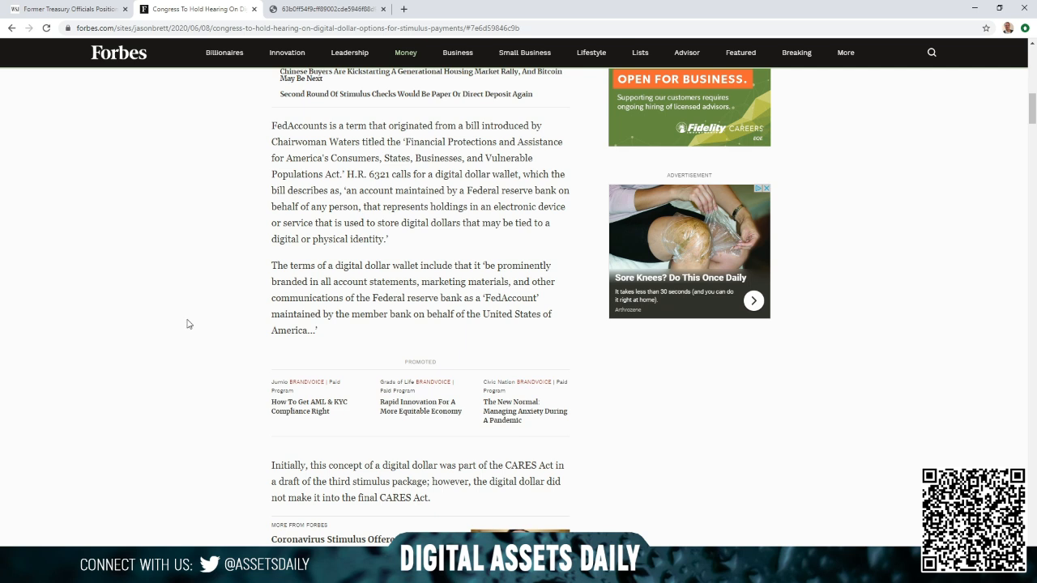
mouse_move(194, 322)
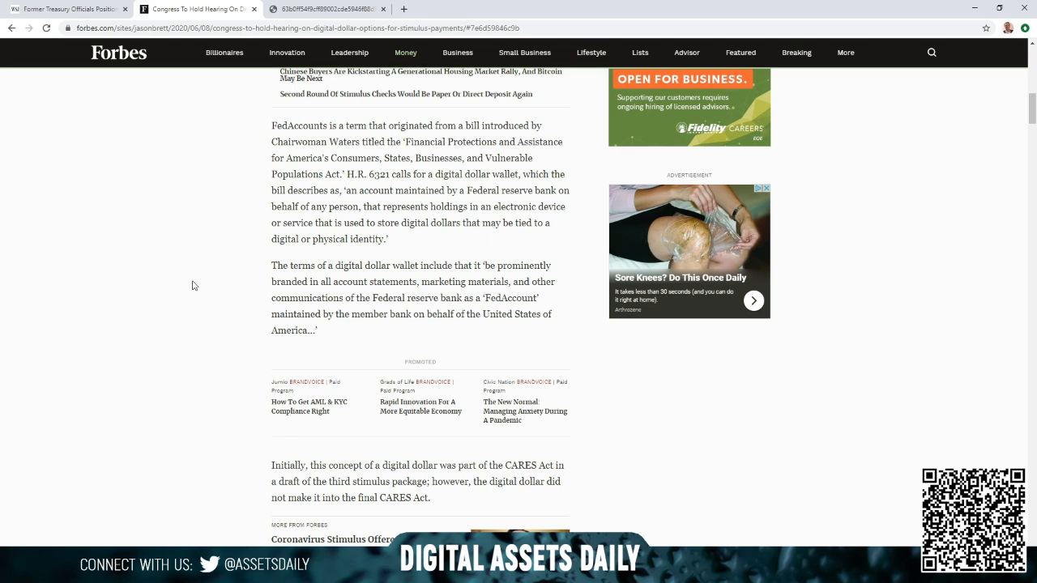
- Scroll past the CARES Act paragraph to the ABC Act, Banking For All Act and witness Giancarlo
scroll(down, 3)
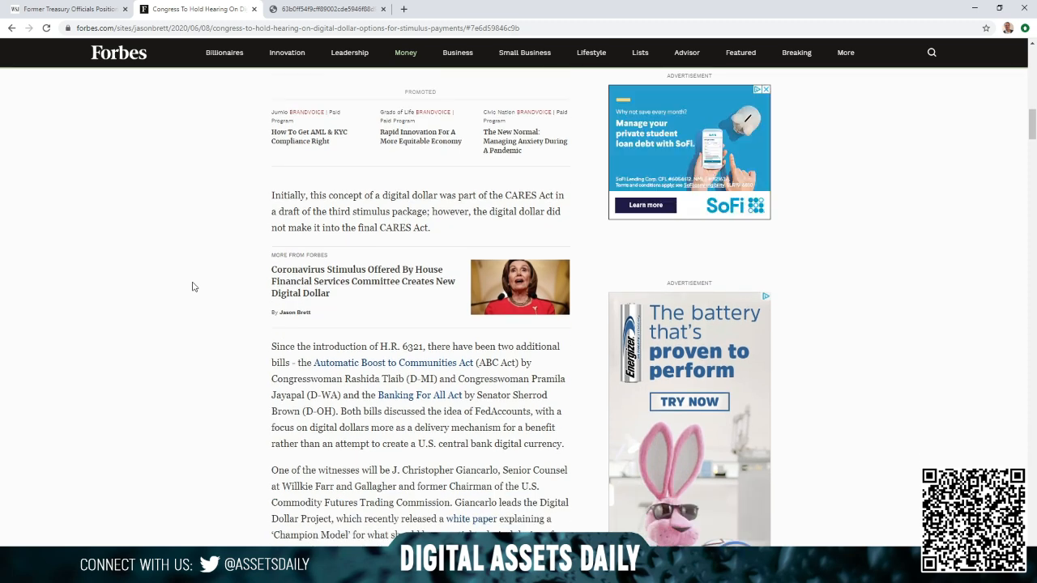
mouse_move(201, 291)
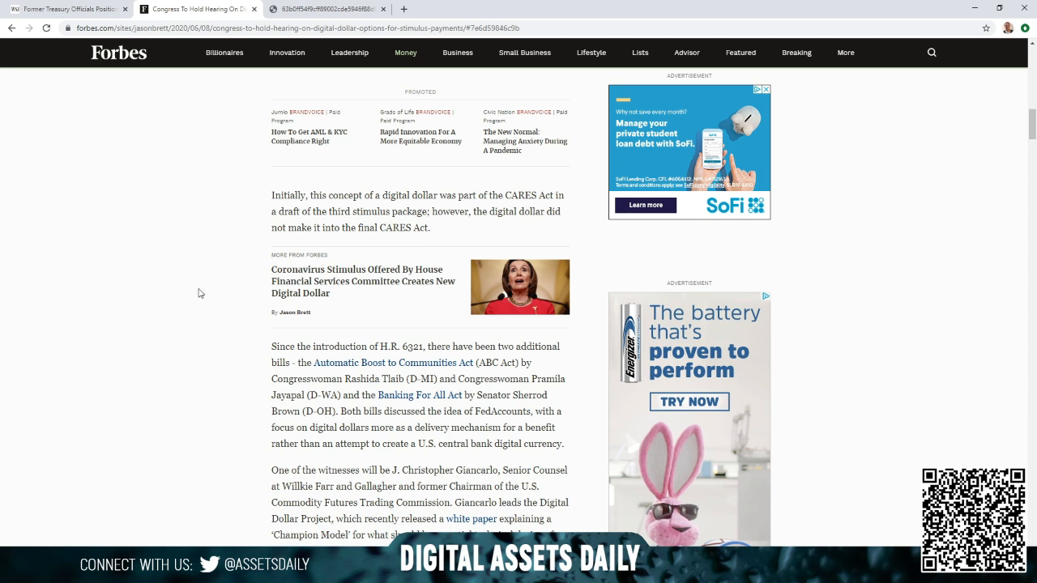
scroll(down, 3)
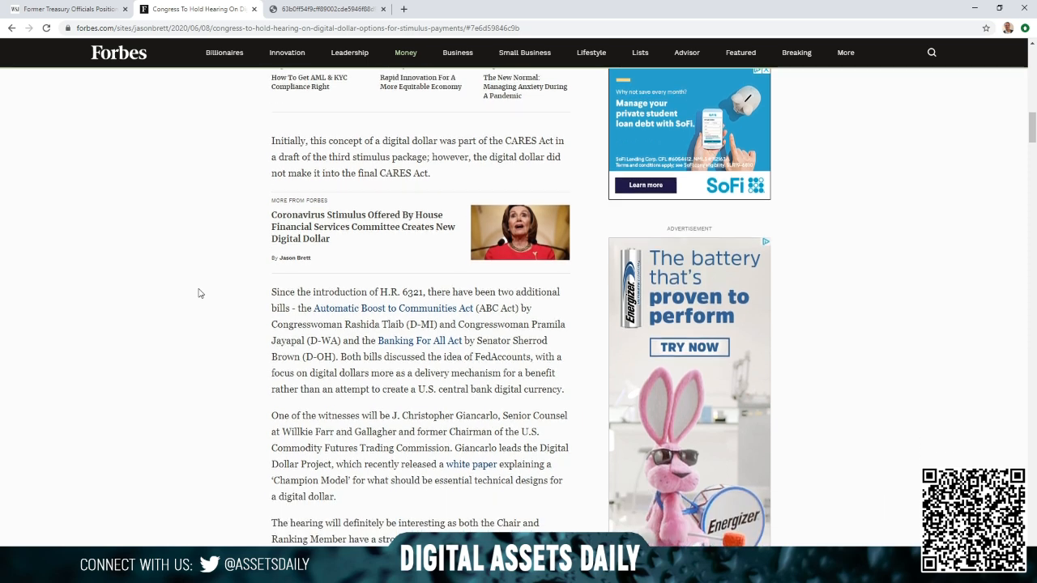
scroll(down, 3)
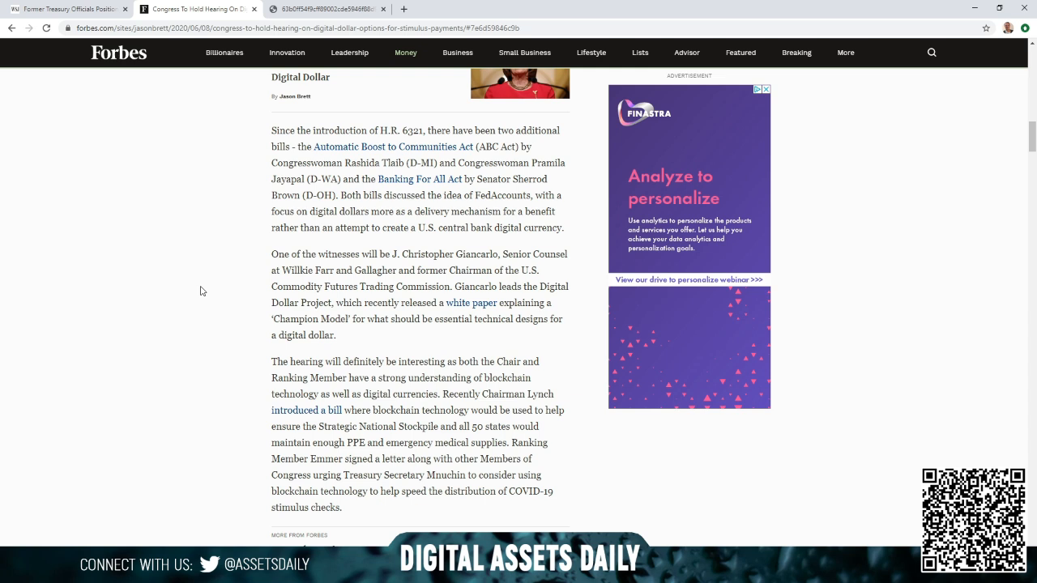
mouse_move(183, 301)
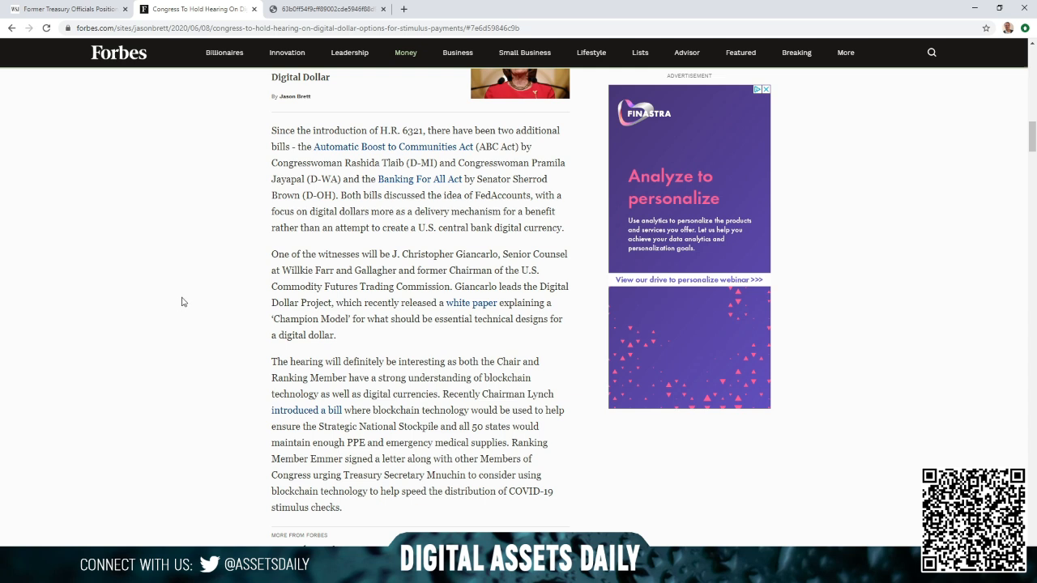
mouse_move(193, 285)
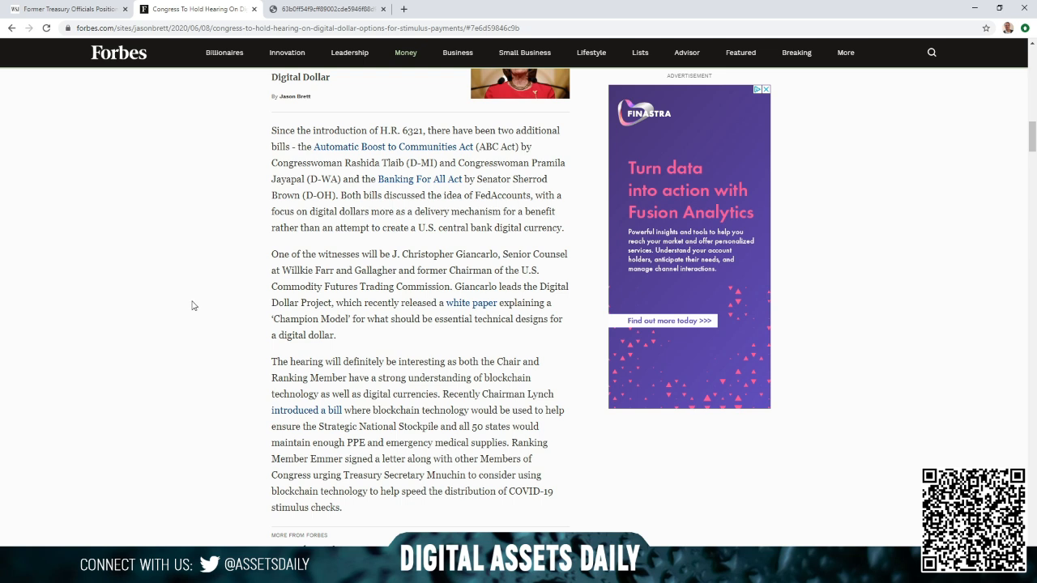
mouse_move(193, 316)
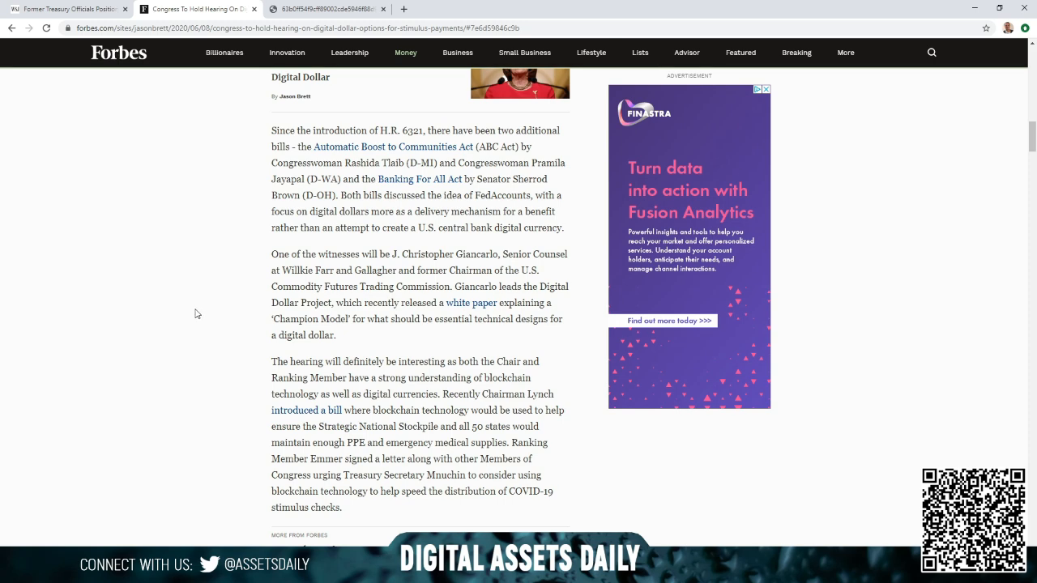
- Scroll to the paragraph on Chairman Lynch's bill and Emmer's letter urging blockchain for stimulus
scroll(down, 3)
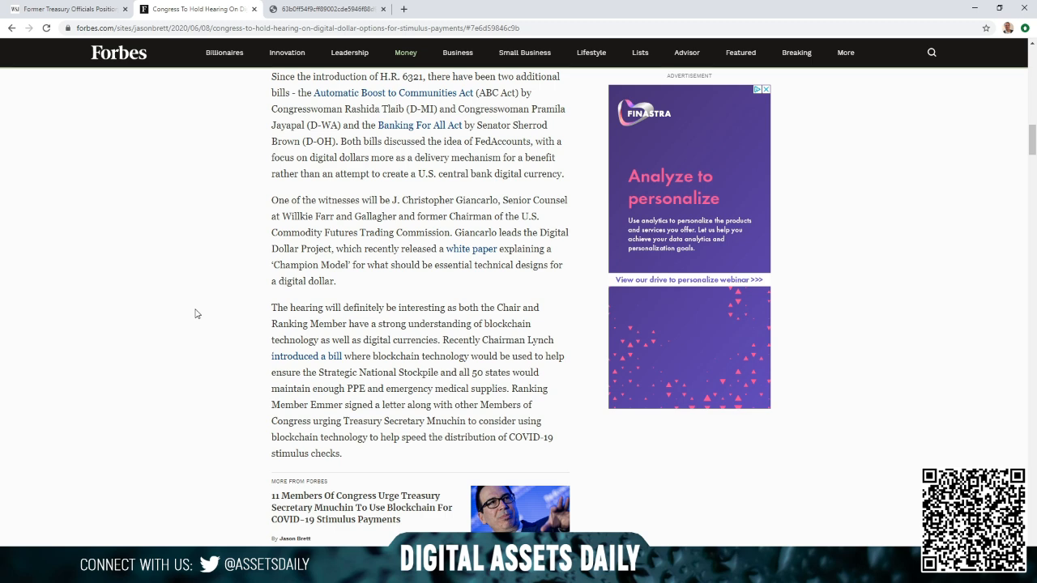
mouse_move(213, 308)
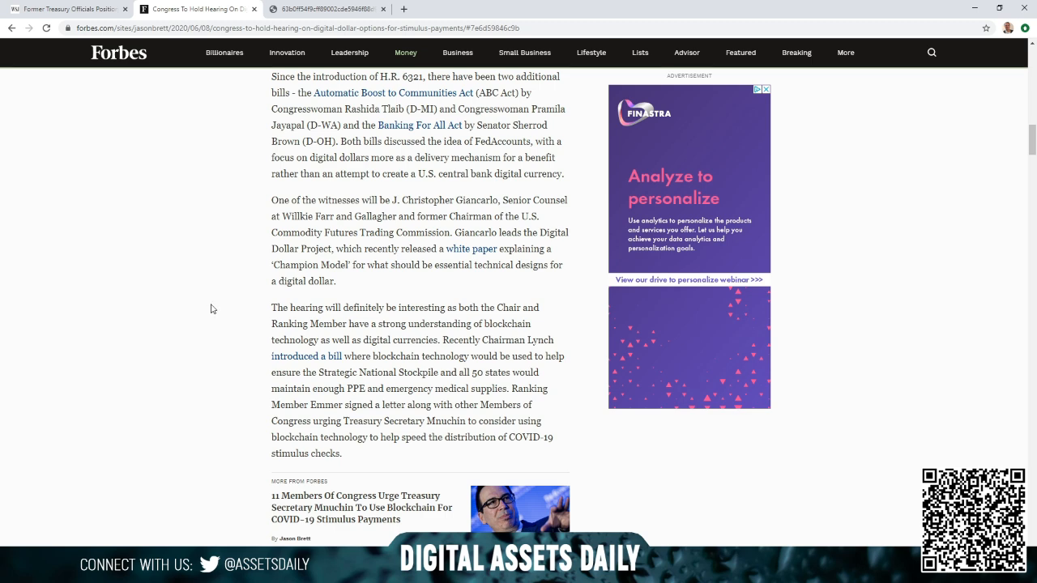
scroll(down, 3)
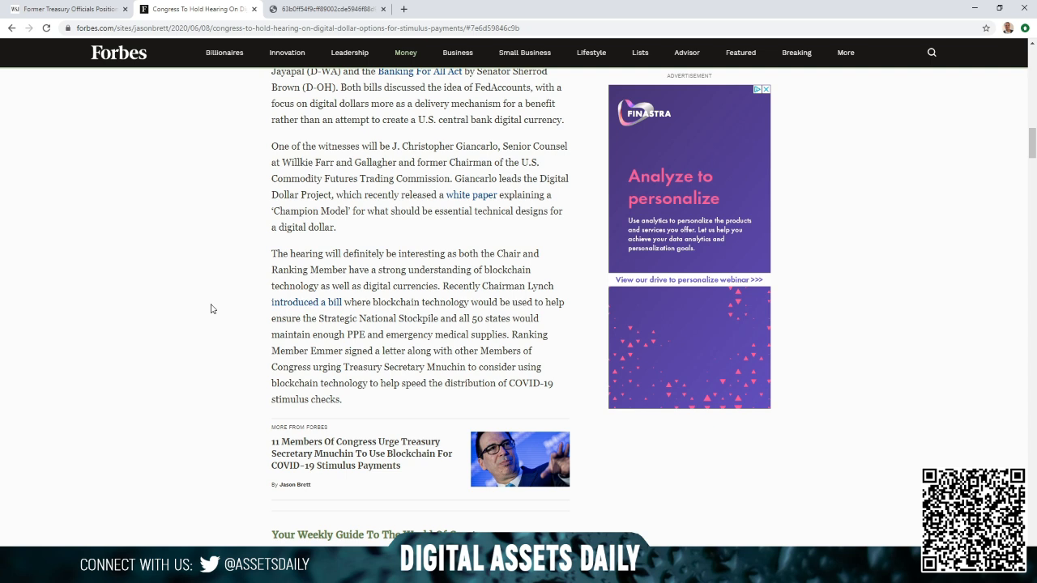
mouse_move(216, 306)
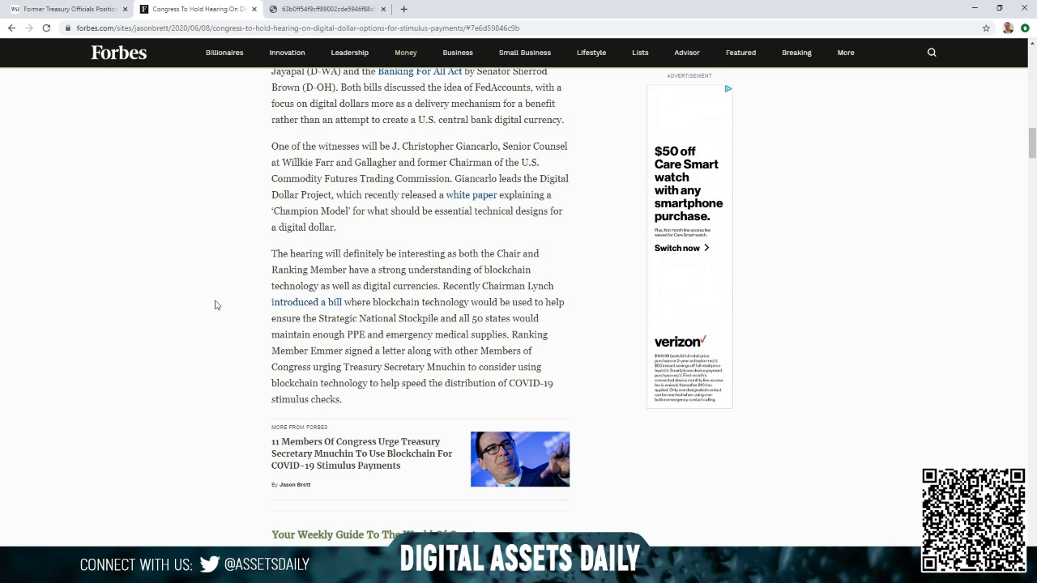
mouse_move(208, 304)
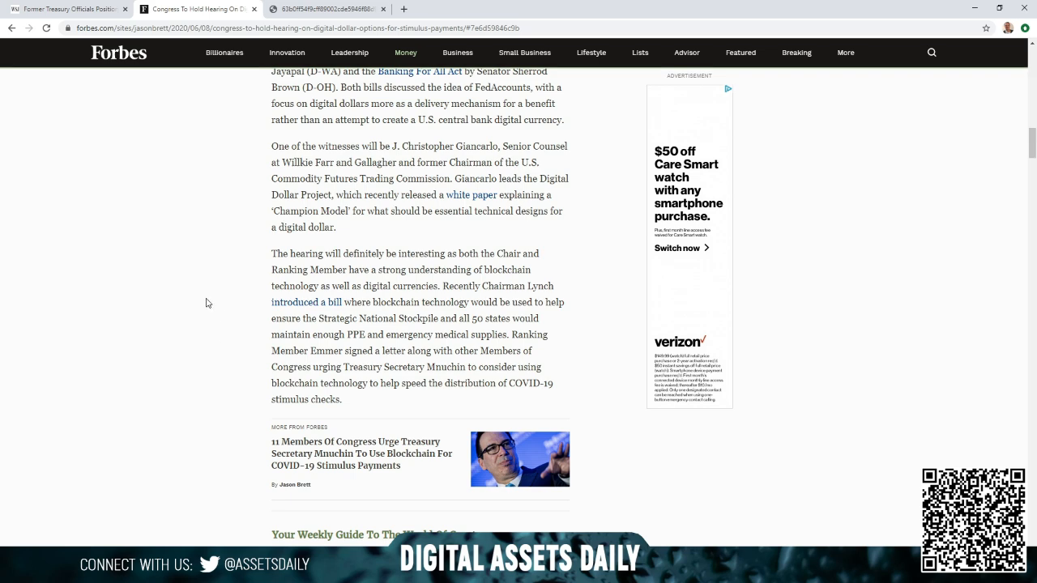
- Scroll to the article's end with the Crypto Confidential sign-up and Jason Brett's bio
scroll(down, 3)
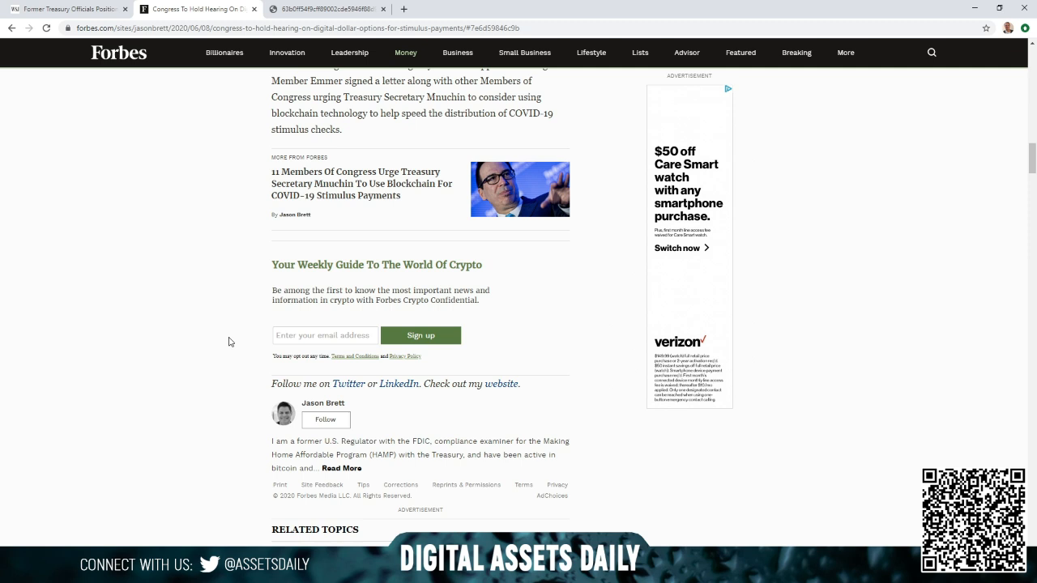
mouse_move(213, 316)
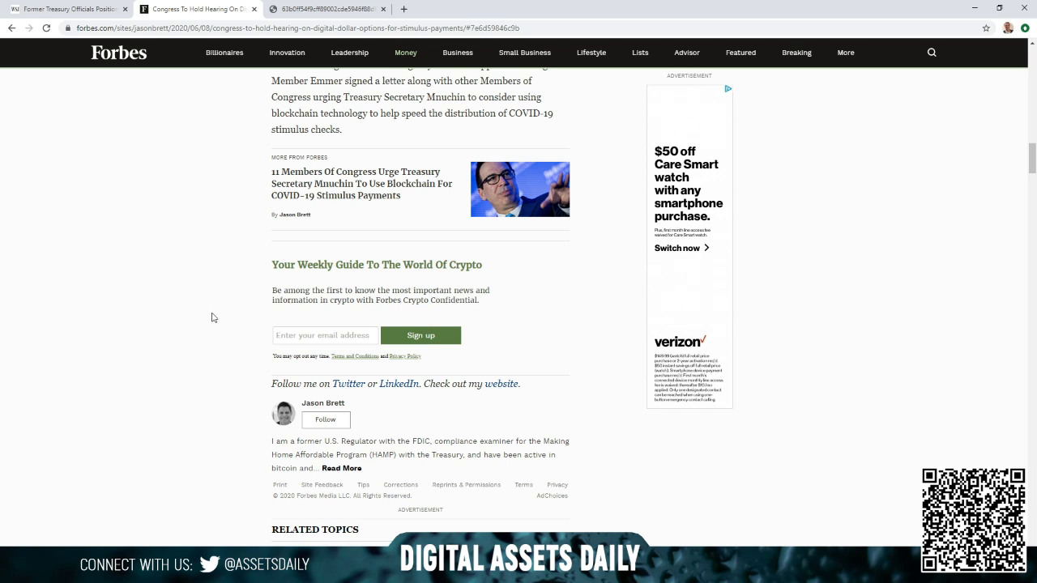
mouse_move(242, 199)
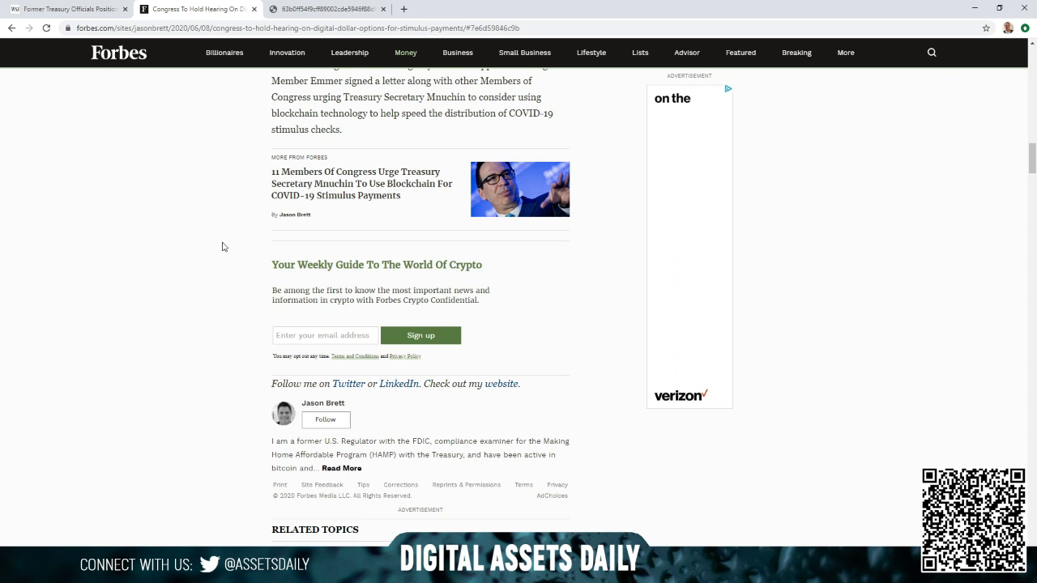
mouse_move(247, 167)
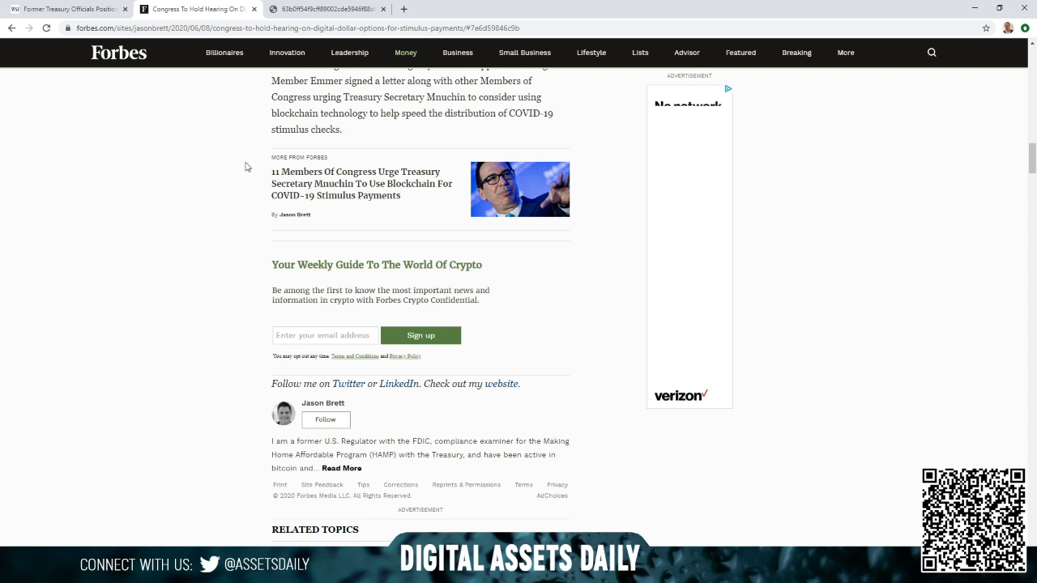
mouse_move(249, 123)
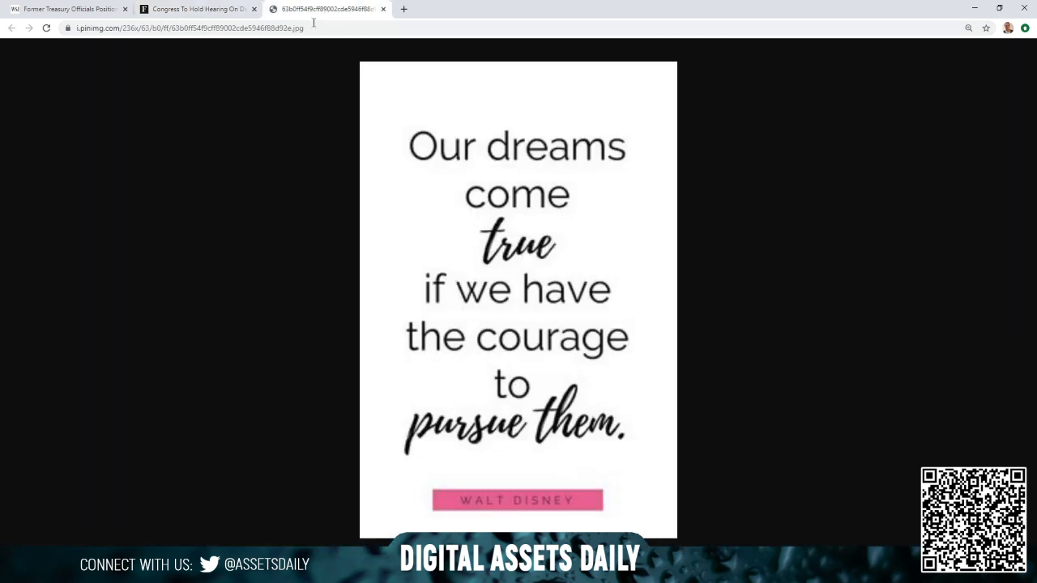
mouse_move(279, 108)
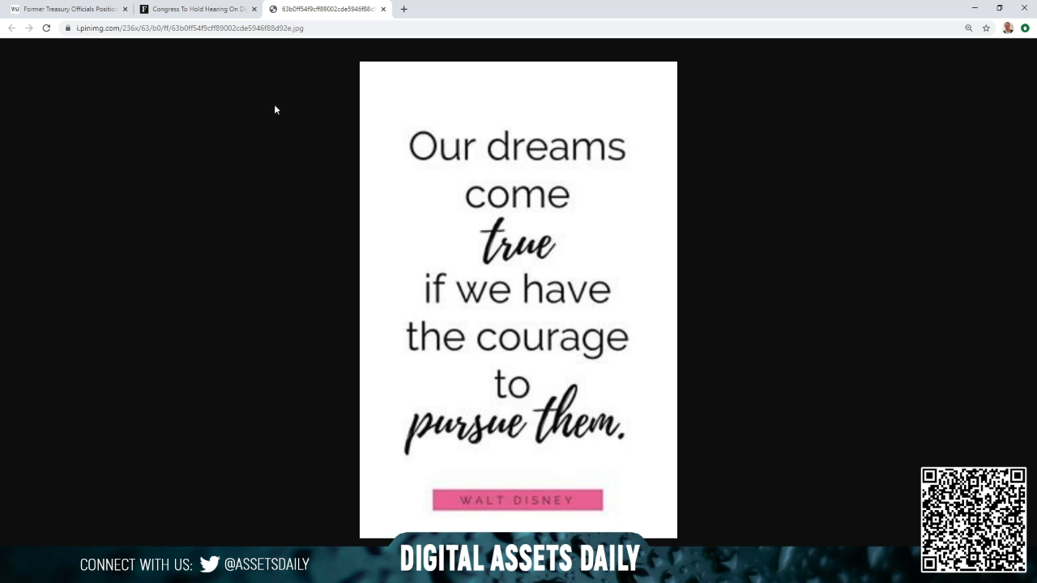
mouse_move(438, 90)
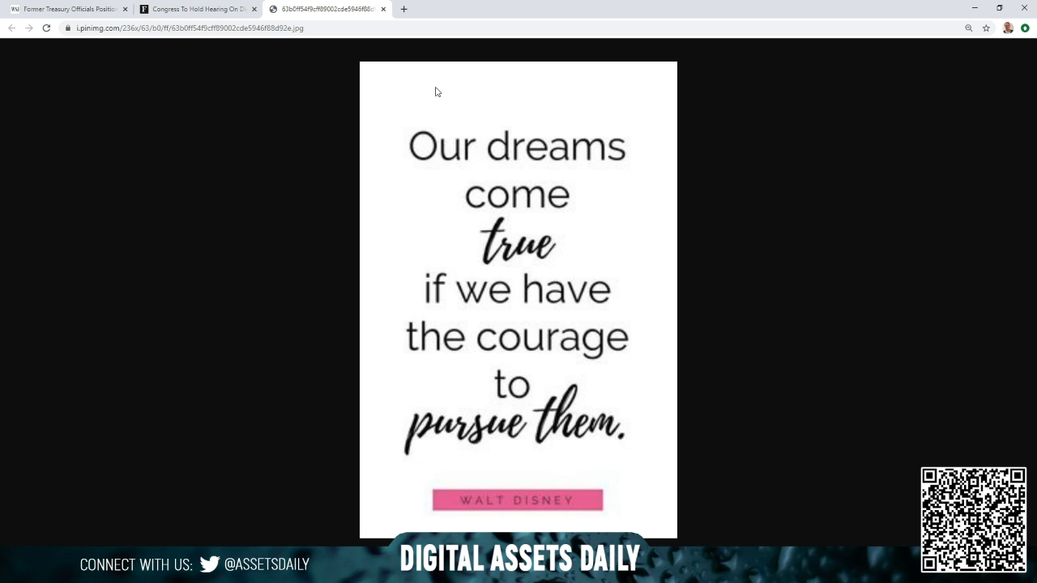
mouse_move(849, 63)
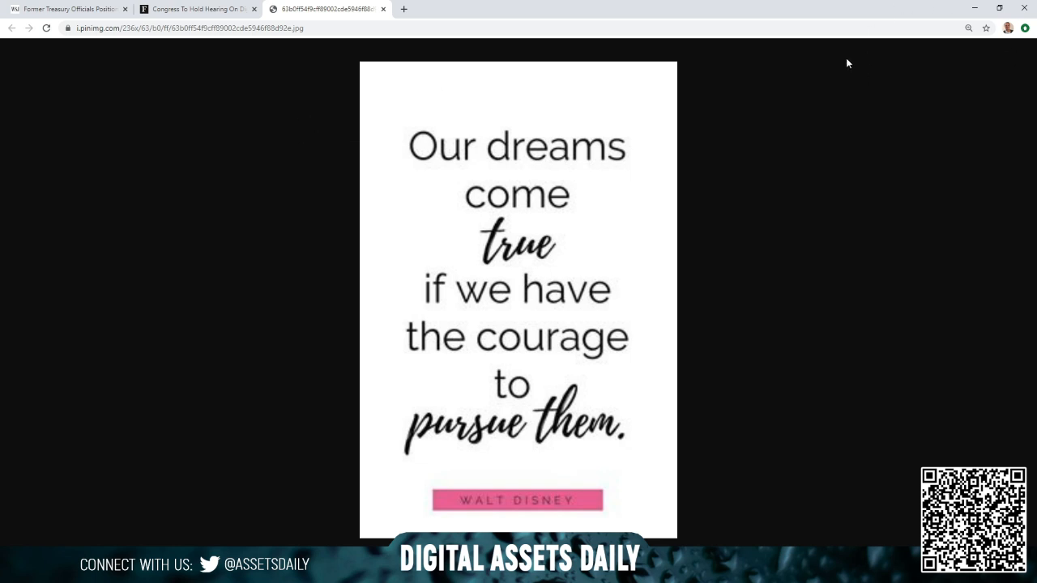